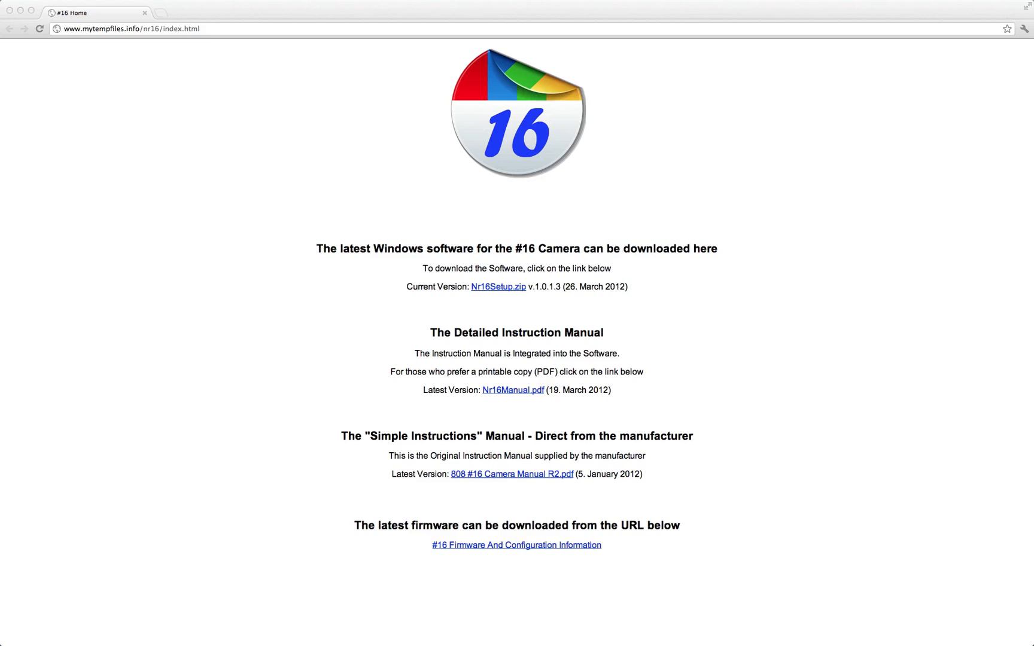
{"action": "mouse_move", "coordinate": [370, 12]}
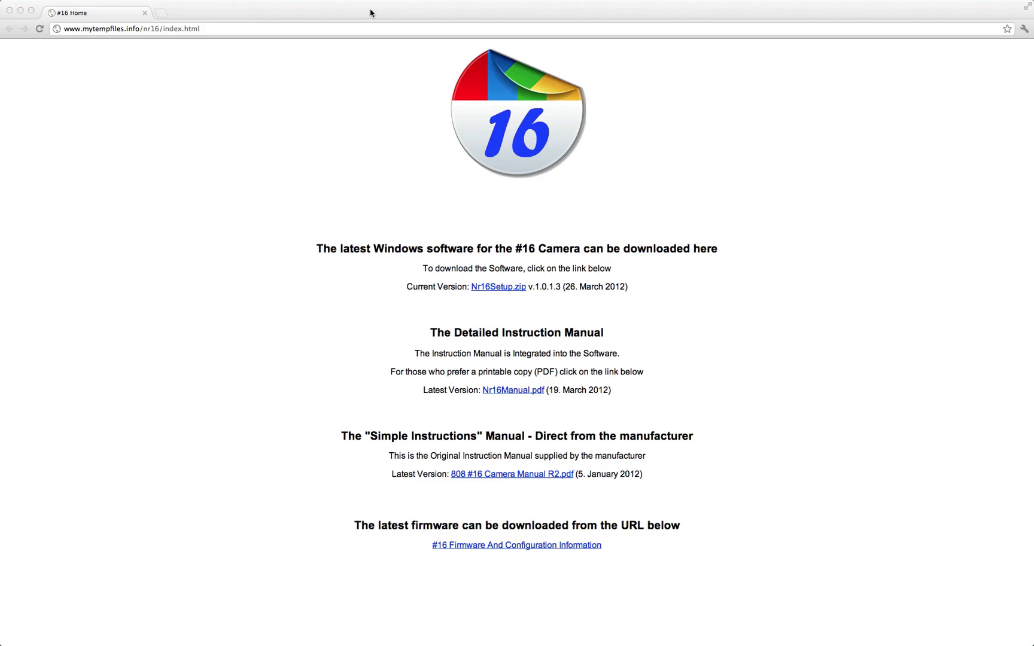
- Set audio level to High, then back to Medium
{"action": "left_click", "coordinate": [132, 28]}
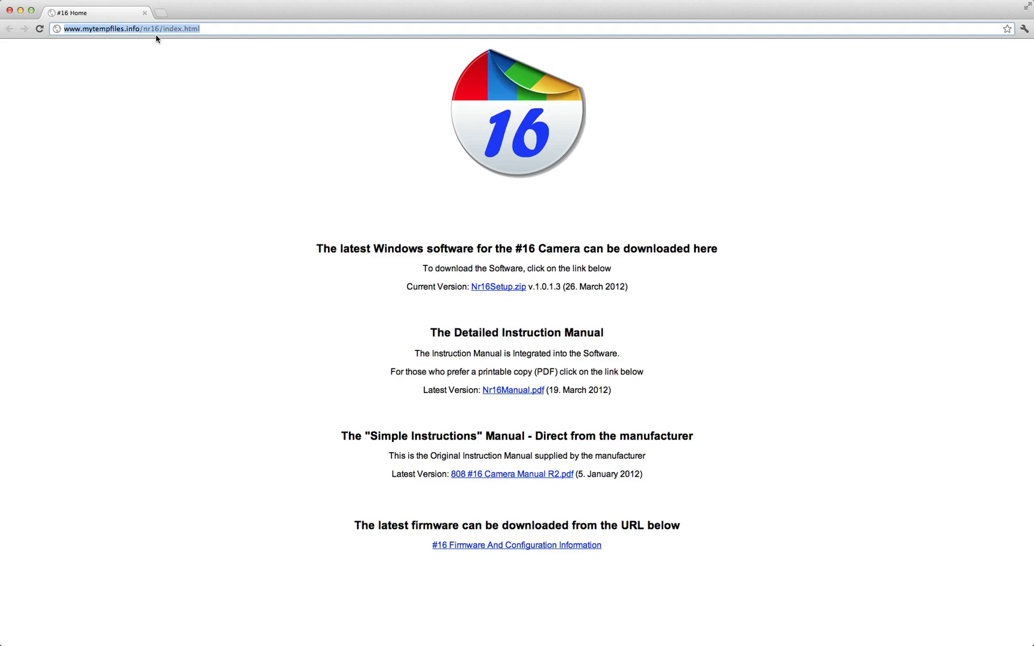
{"action": "mouse_move", "coordinate": [862, 121]}
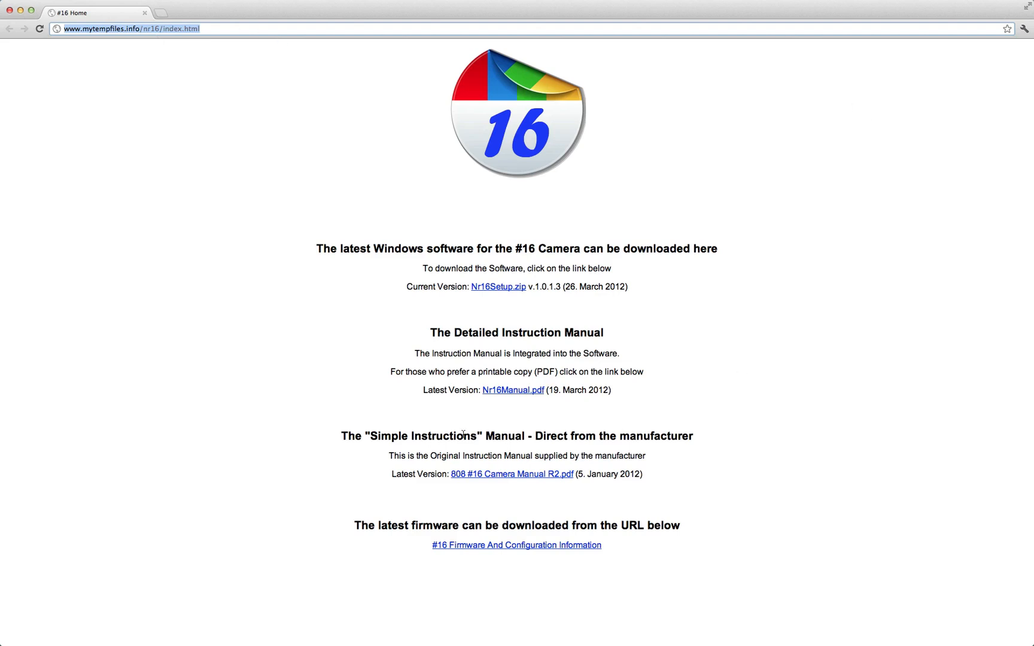
{"action": "mouse_move", "coordinate": [513, 389]}
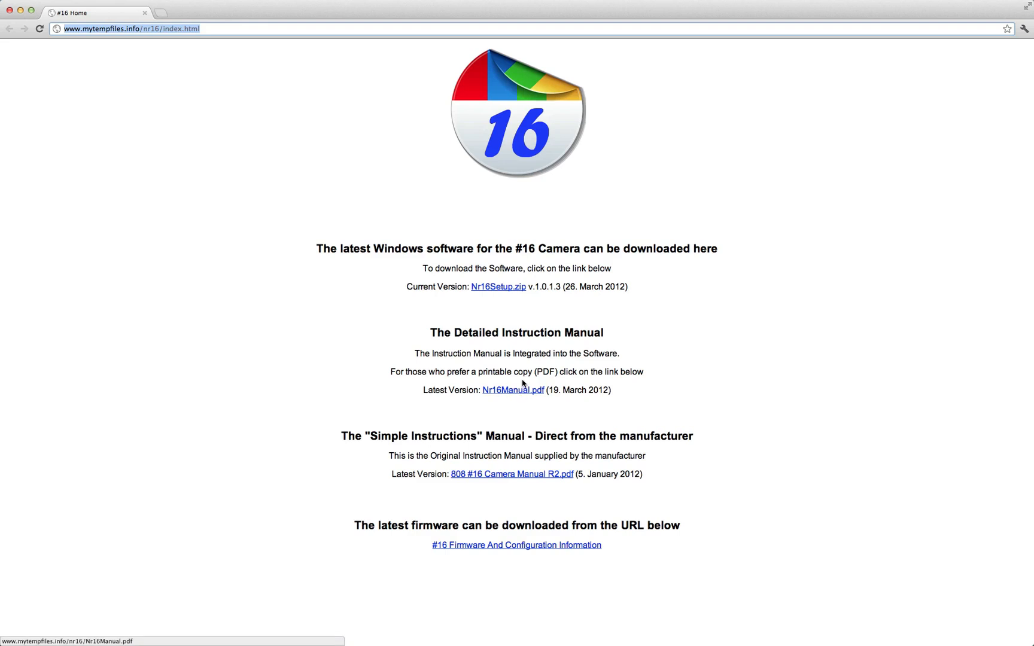
{"action": "mouse_move", "coordinate": [500, 286]}
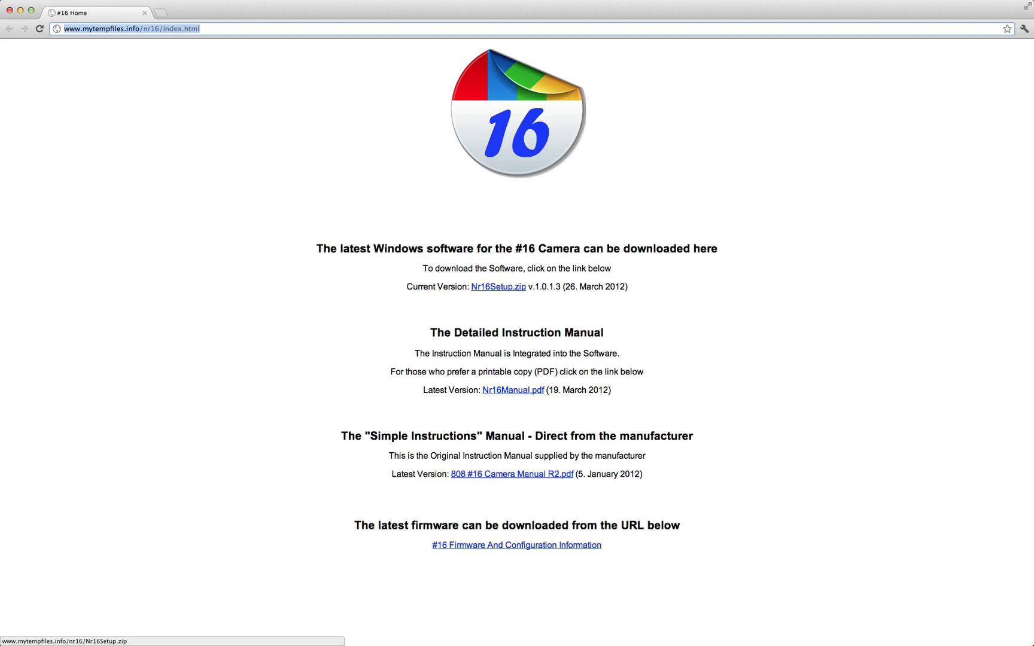
{"action": "mouse_move", "coordinate": [959, 45]}
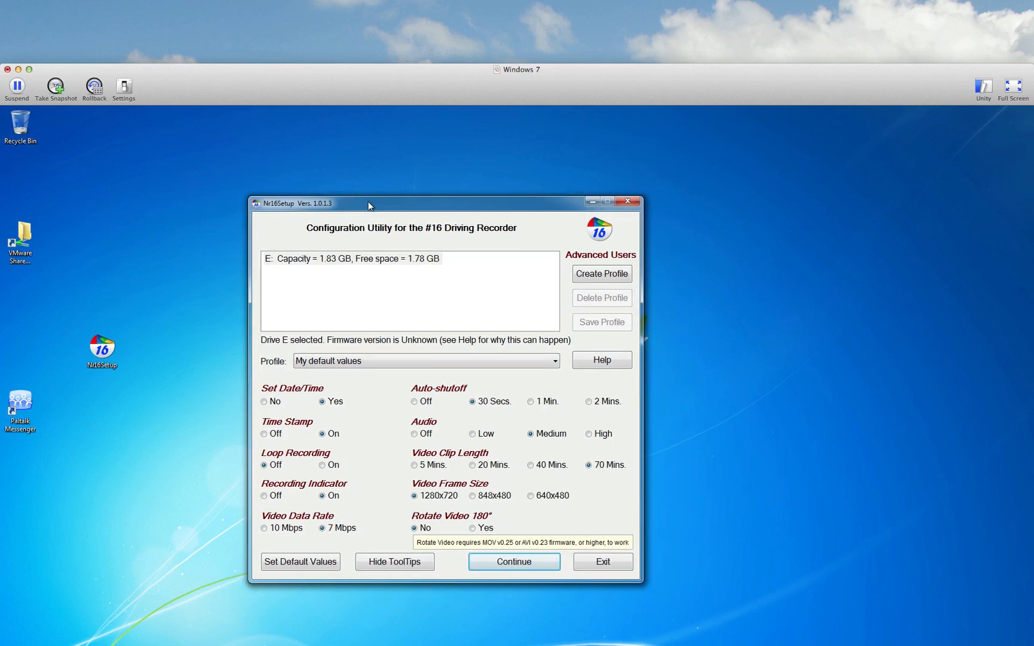
{"action": "mouse_move", "coordinate": [360, 223]}
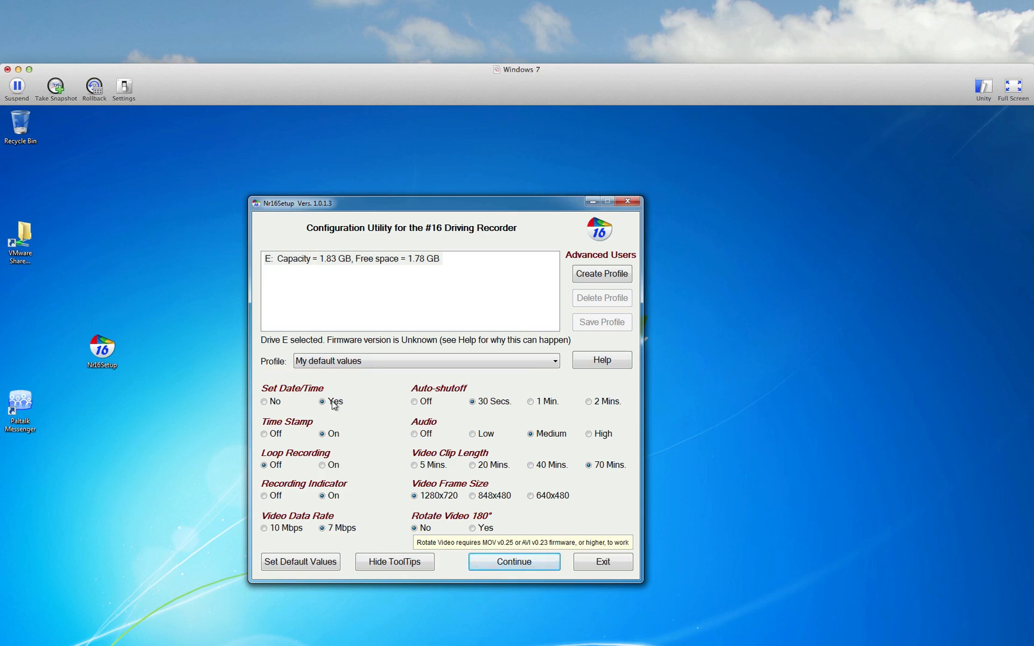
{"action": "mouse_move", "coordinate": [299, 392]}
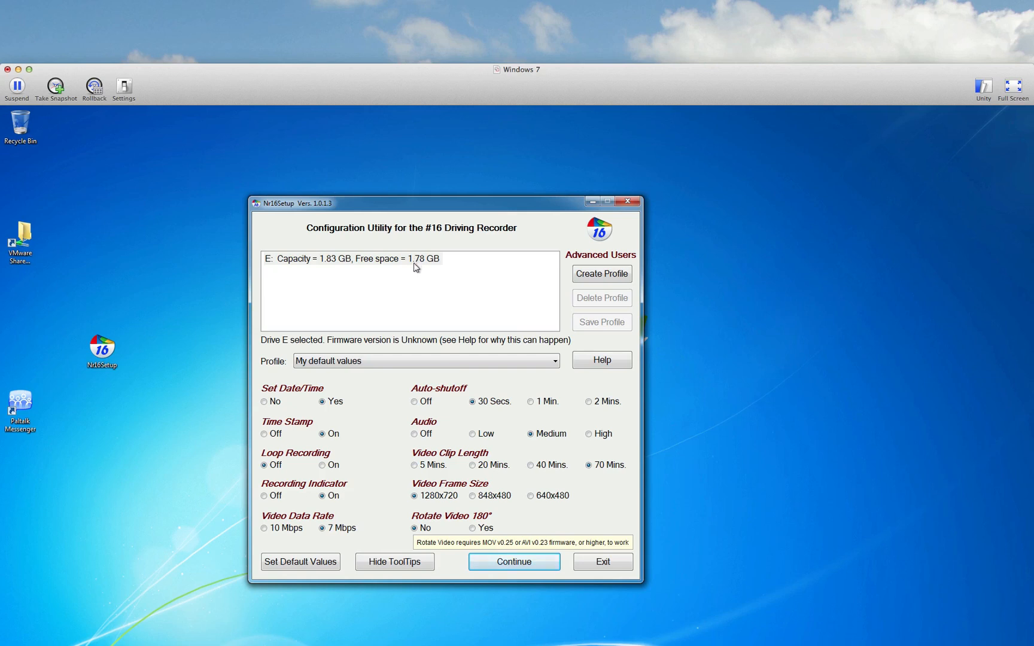
{"action": "mouse_move", "coordinate": [425, 317]}
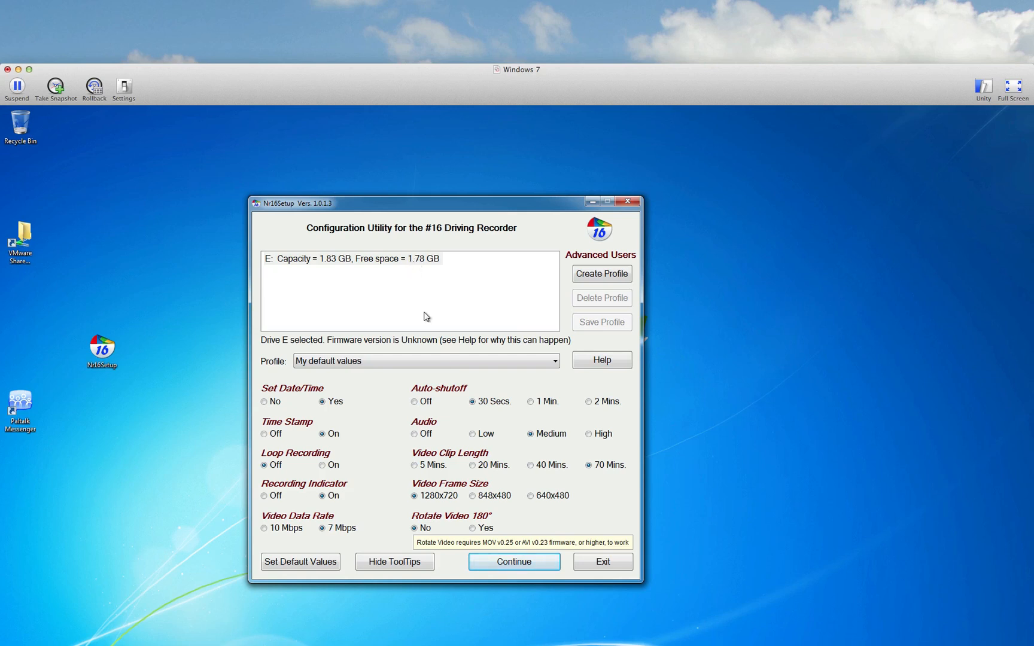
{"action": "mouse_move", "coordinate": [582, 470]}
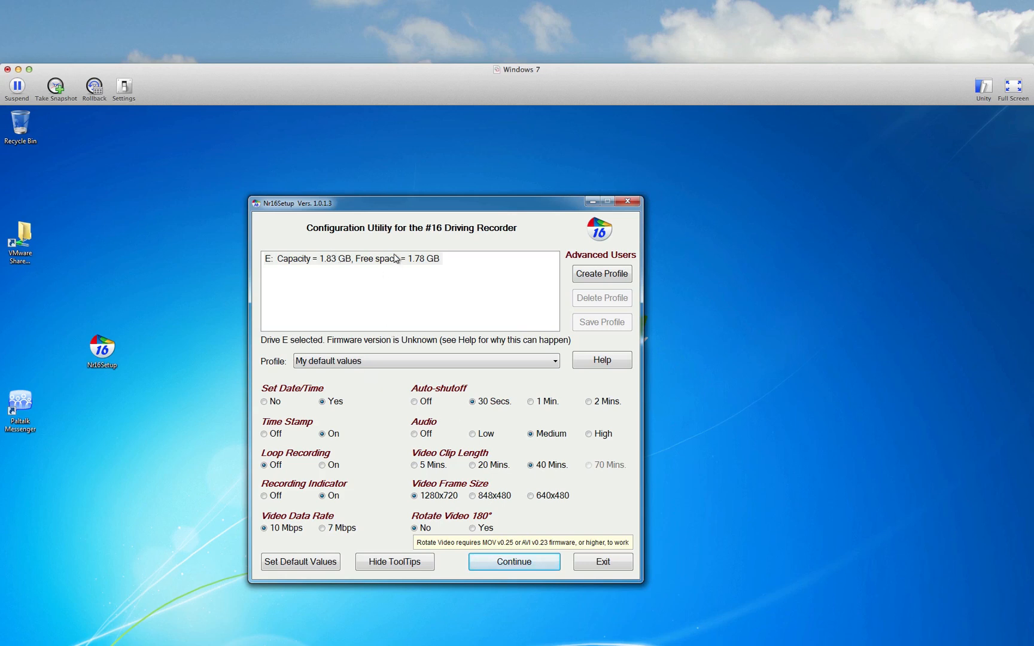
{"action": "mouse_move", "coordinate": [564, 479]}
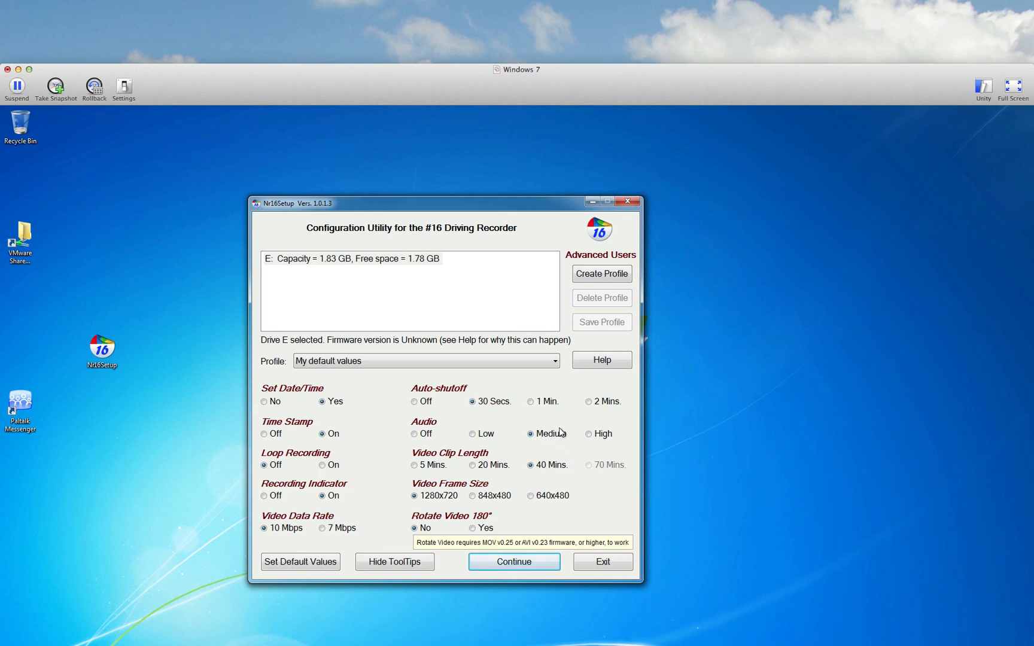
{"action": "left_click", "coordinate": [589, 434]}
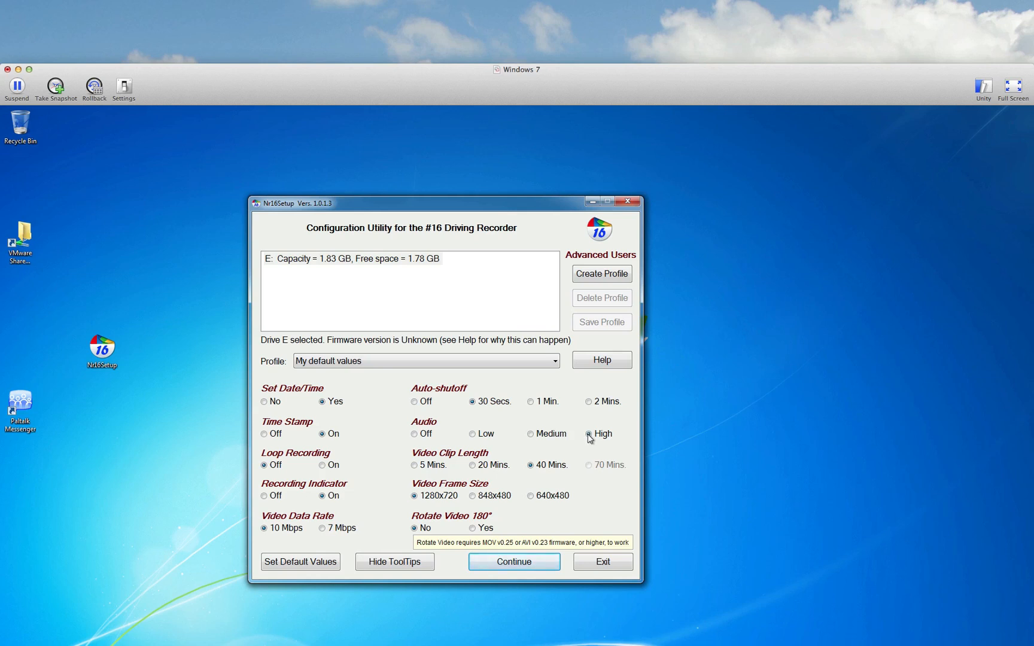
{"action": "left_click", "coordinate": [530, 434]}
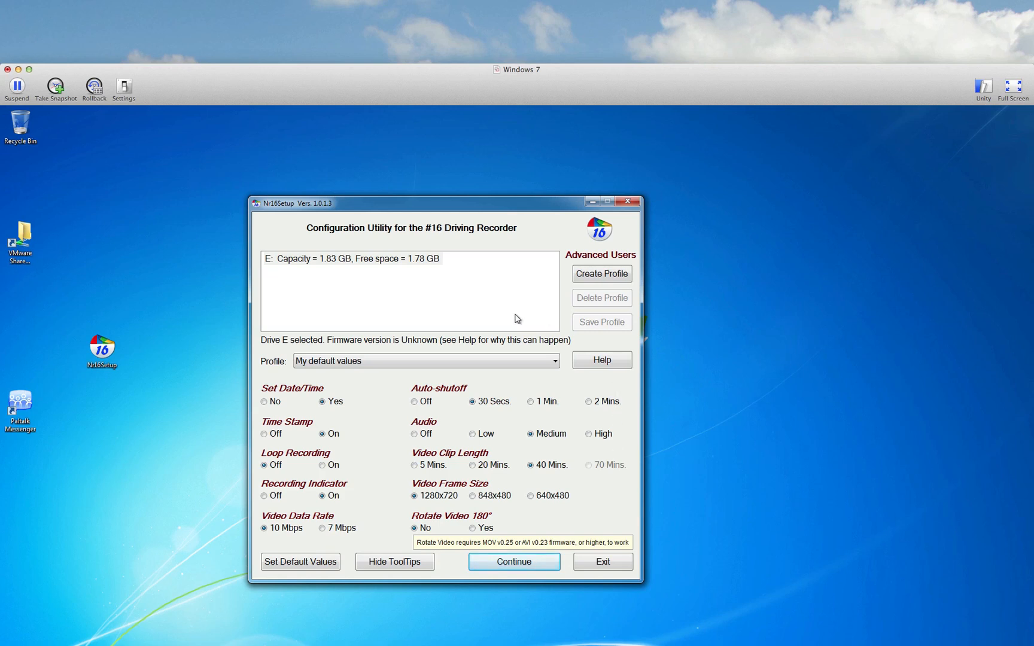
{"action": "mouse_move", "coordinate": [556, 396]}
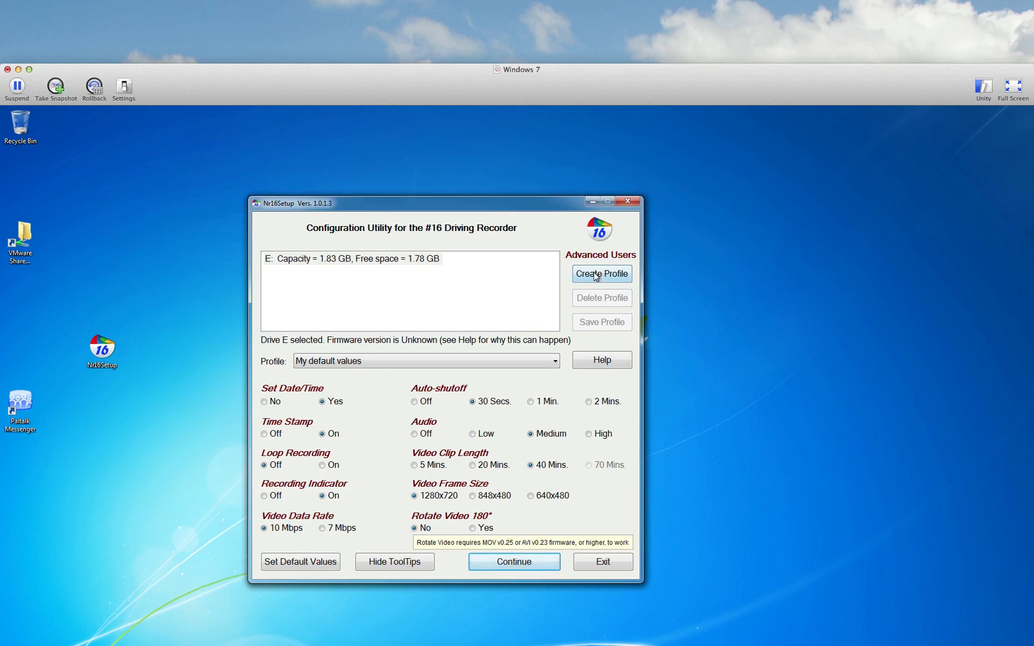
- Create and save a profile named 'New Settings'
{"action": "left_click", "coordinate": [601, 273]}
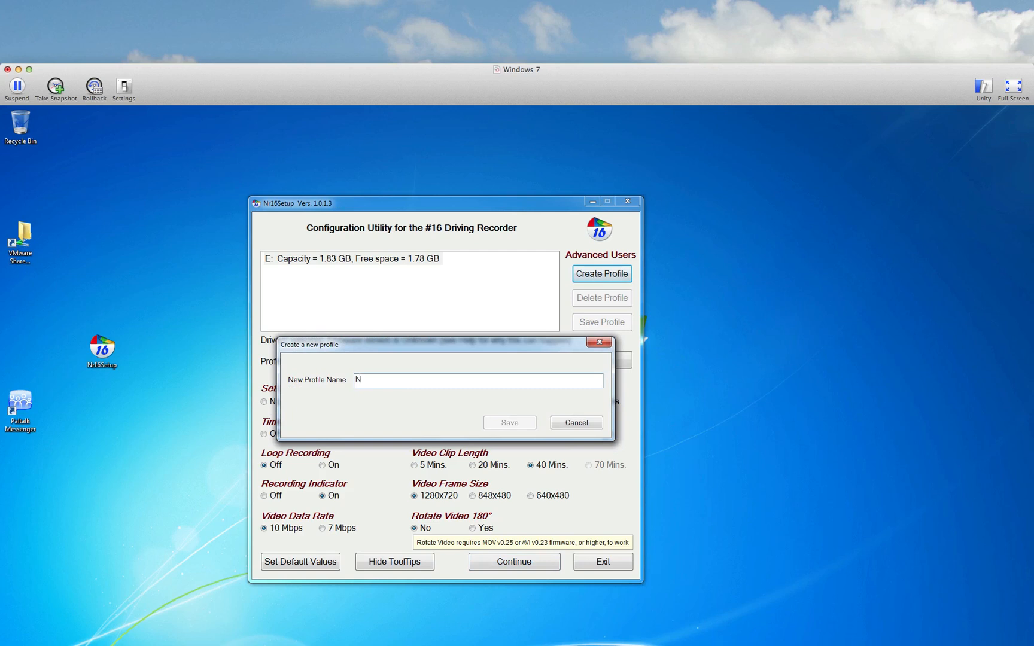
{"action": "type", "text": "ew Settings"}
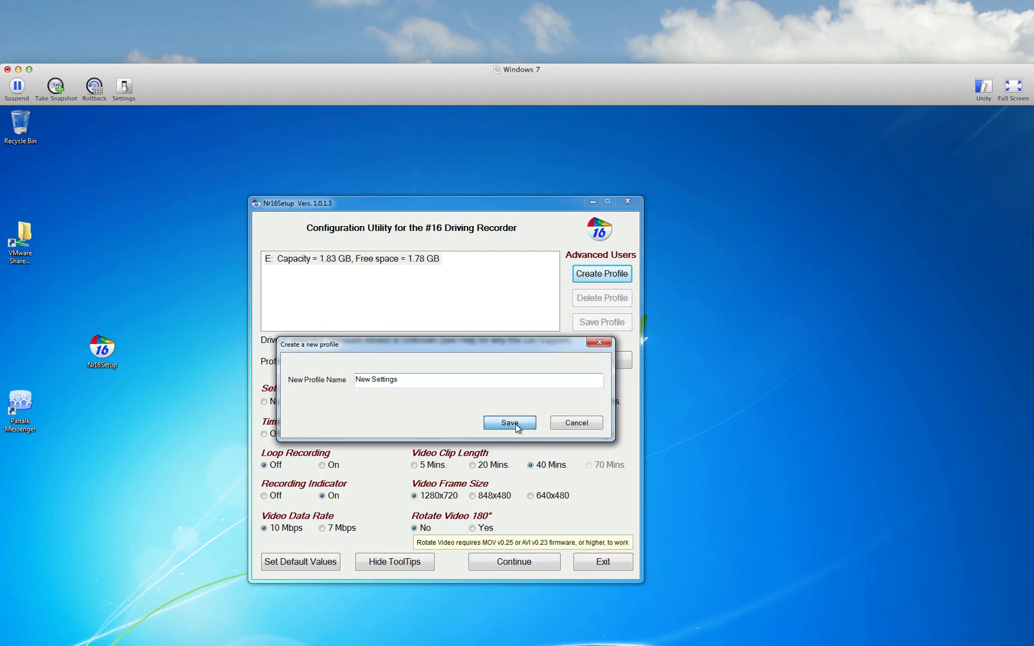
{"action": "left_click", "coordinate": [509, 422]}
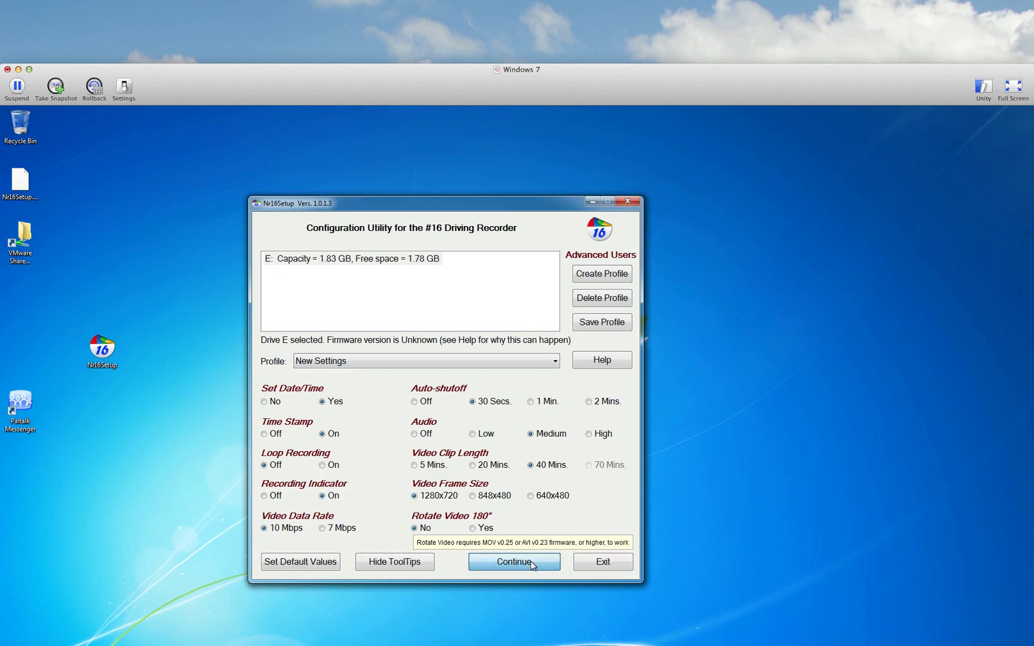
- Continue to the instructions for writing settings to the camera
{"action": "left_click", "coordinate": [514, 562]}
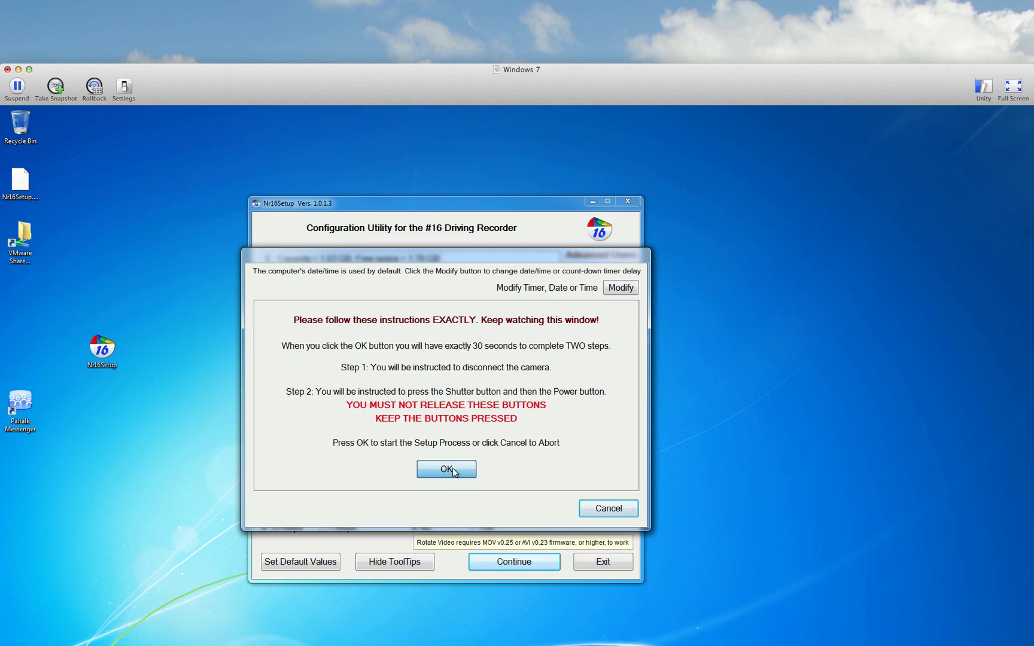
- Run the timed disconnect-and-buttons setup sequence, then exit its window
{"action": "left_click", "coordinate": [446, 469]}
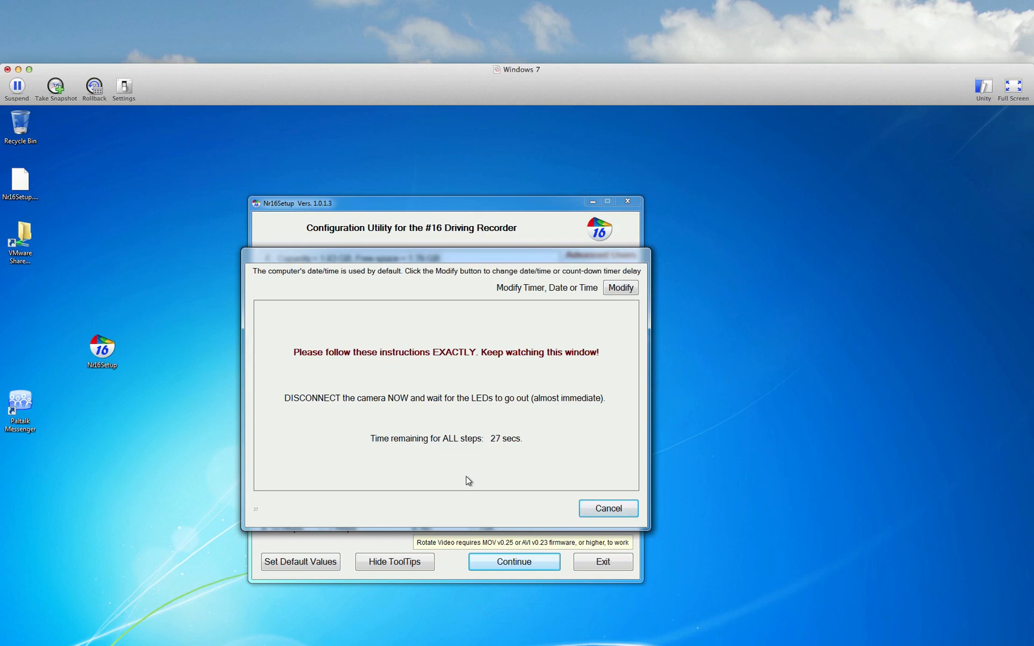
{"action": "left_click", "coordinate": [513, 561]}
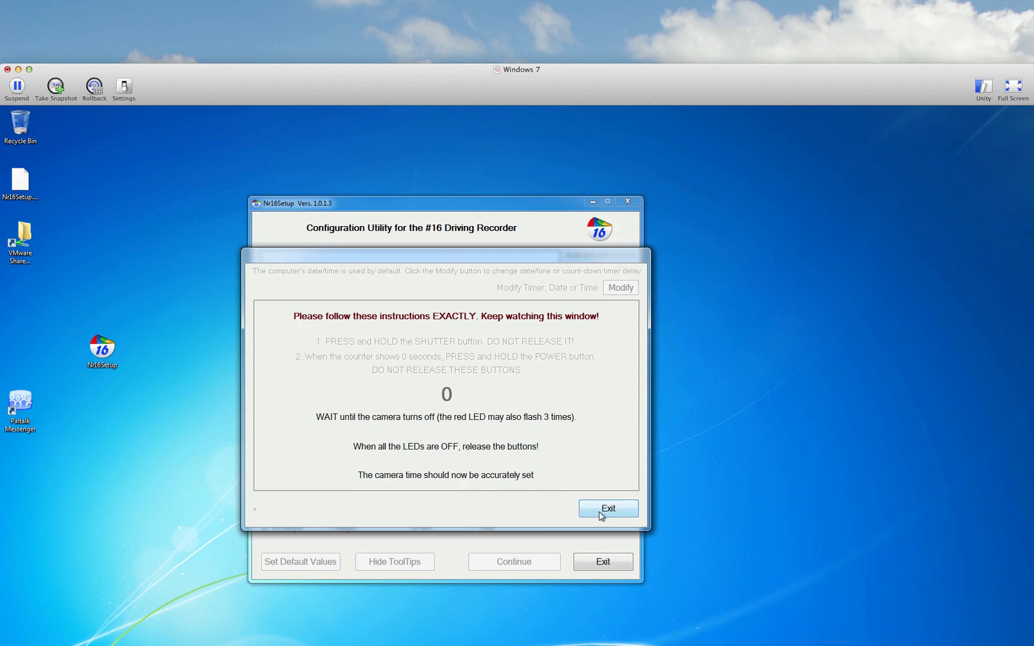
{"action": "left_click", "coordinate": [607, 509]}
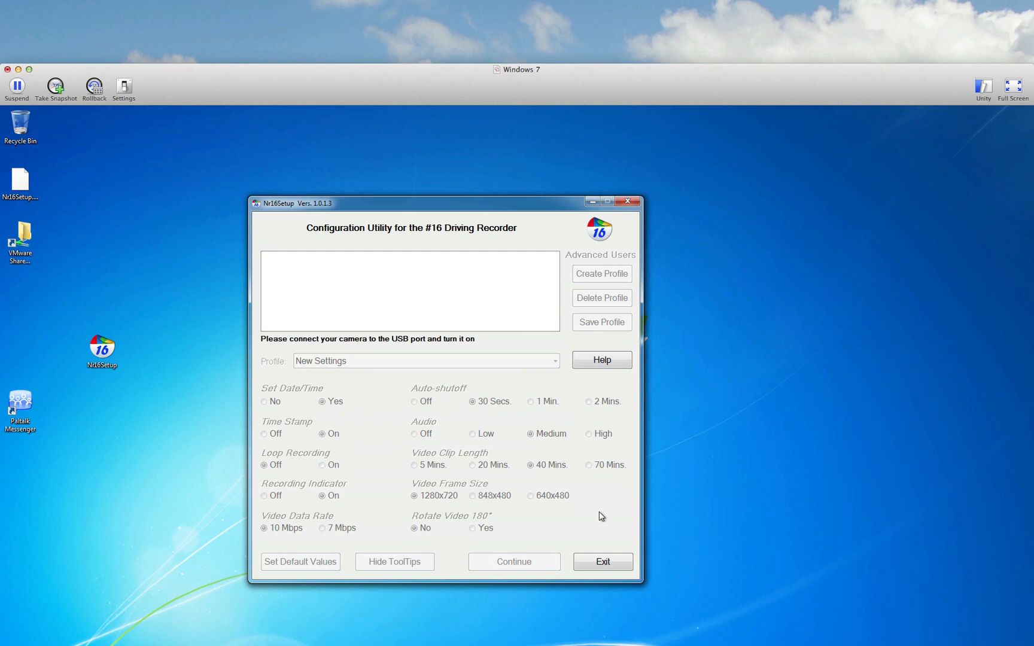
{"action": "mouse_move", "coordinate": [222, 613]}
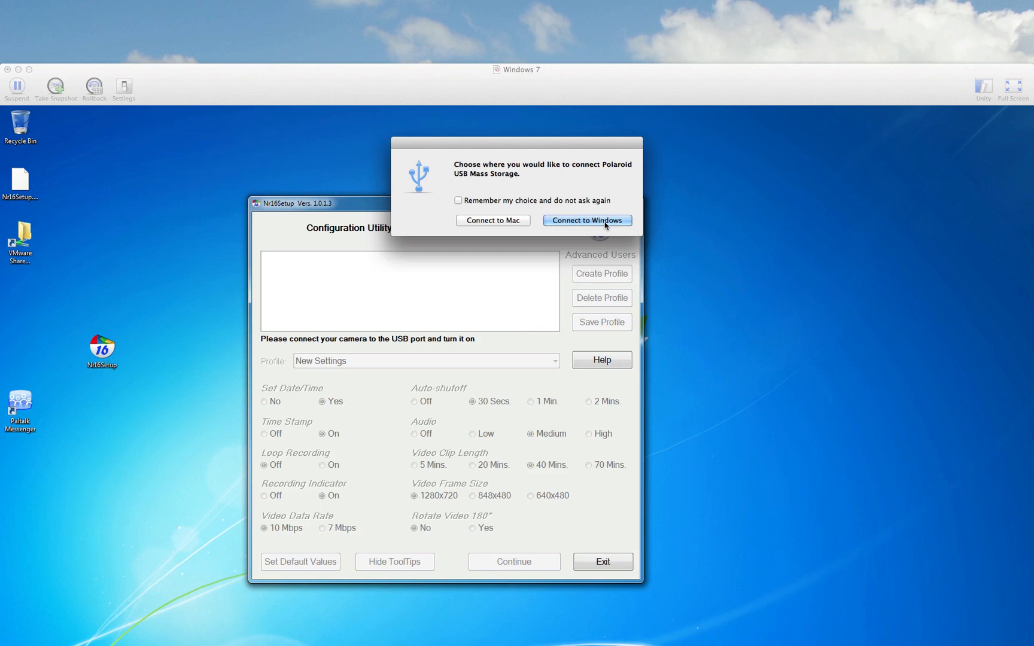
- Connect the camera to Windows from the VMware USB prompt
{"action": "left_click", "coordinate": [586, 220]}
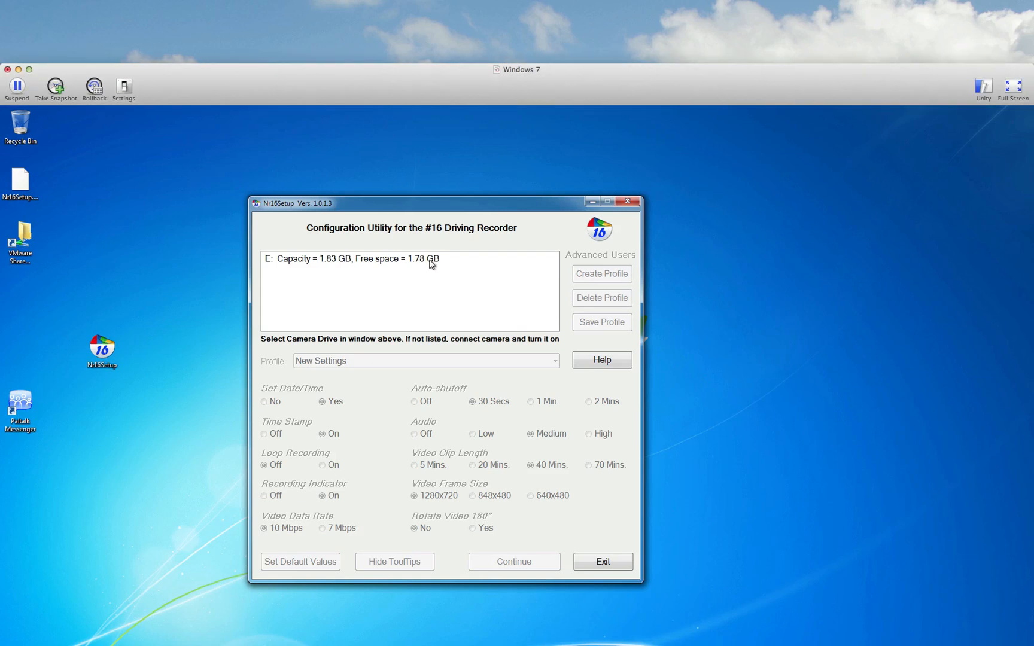
- Select drive E to load the camera settings for verification
{"action": "left_click", "coordinate": [351, 258]}
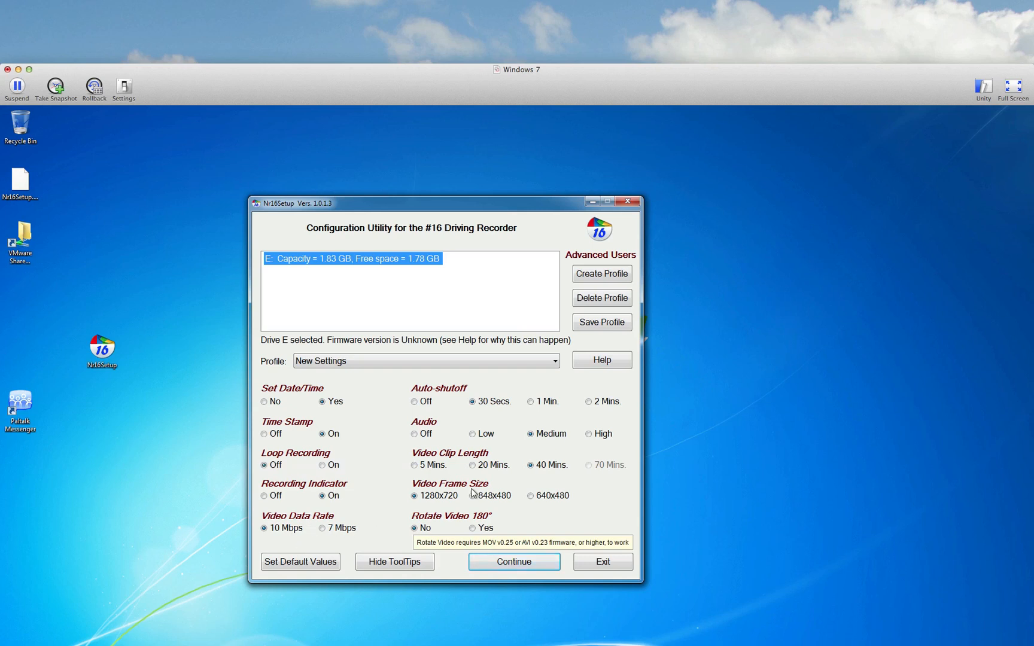
{"action": "mouse_move", "coordinate": [755, 388]}
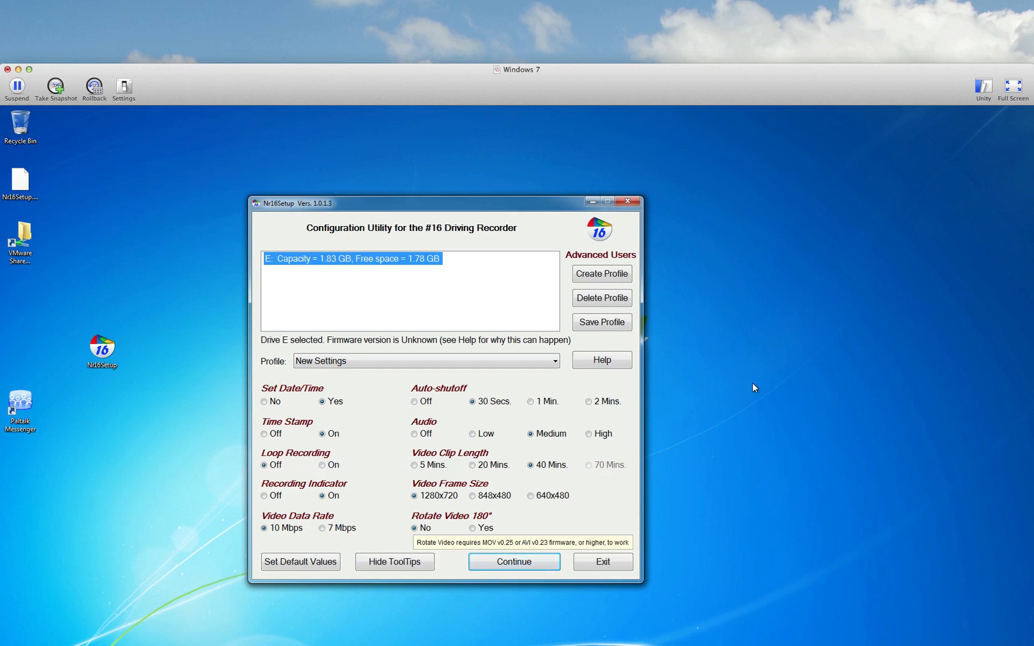